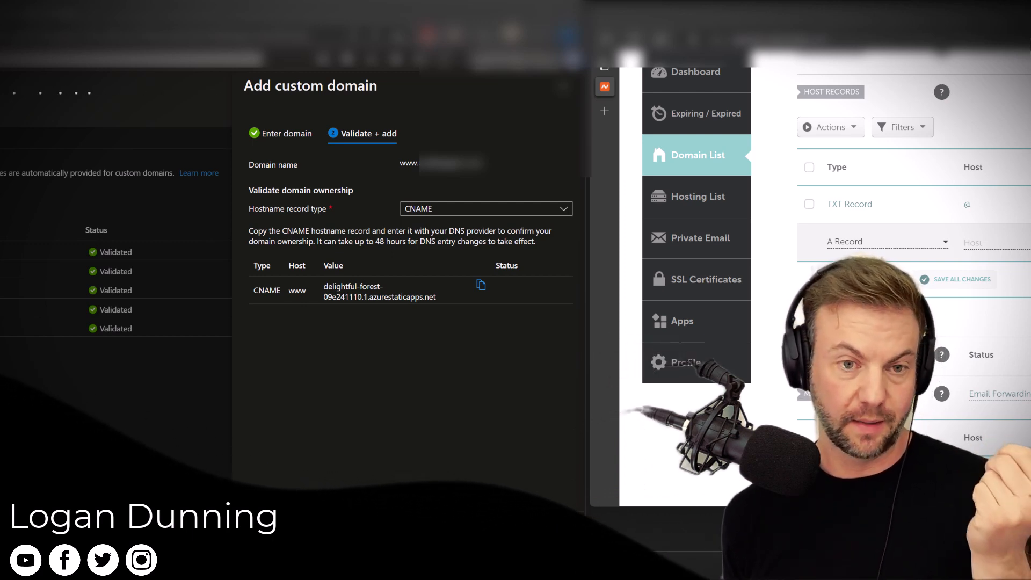
# In the domain's DNS host records, add a CNAME Record with host 'www' for the delightful-forest hostname.
pyautogui.click(411, 164)
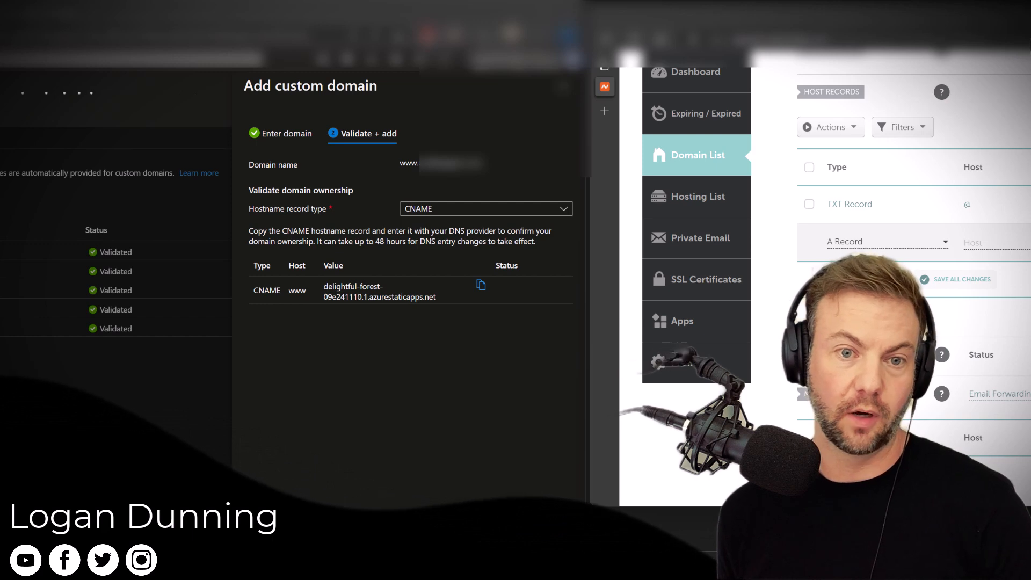
pyautogui.moveTo(438, 187)
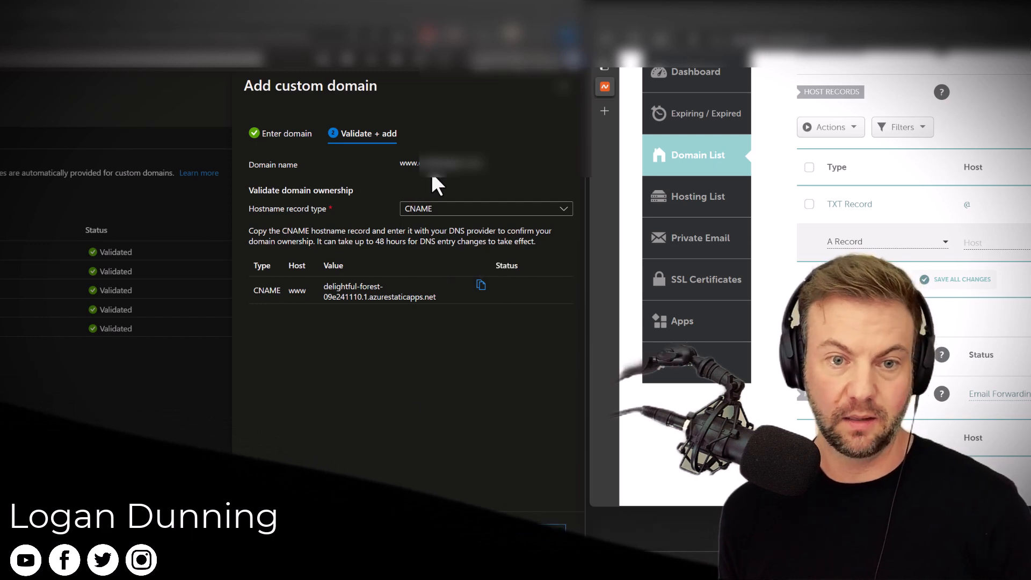
pyautogui.doubleClick(408, 162)
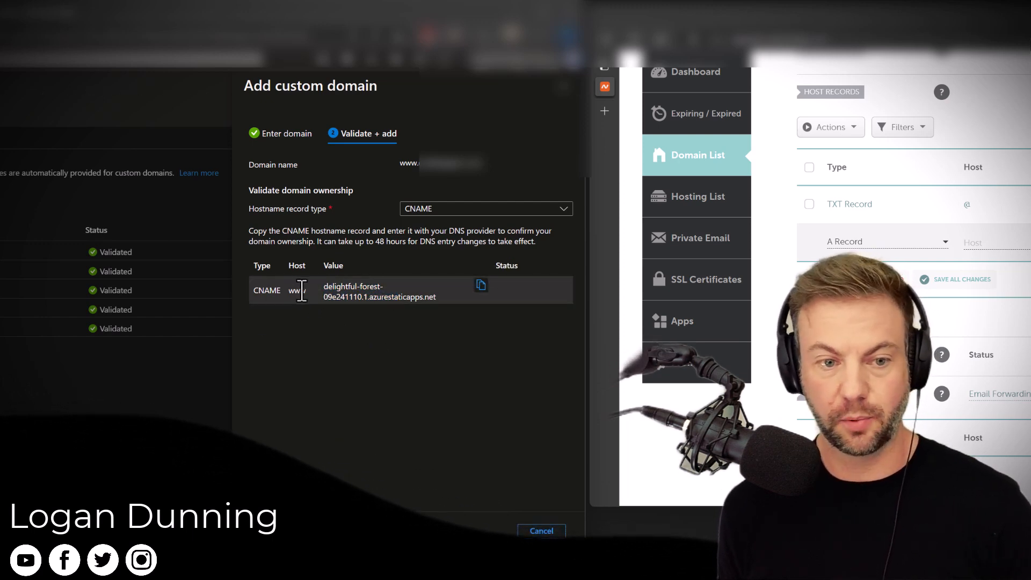
pyautogui.click(481, 285)
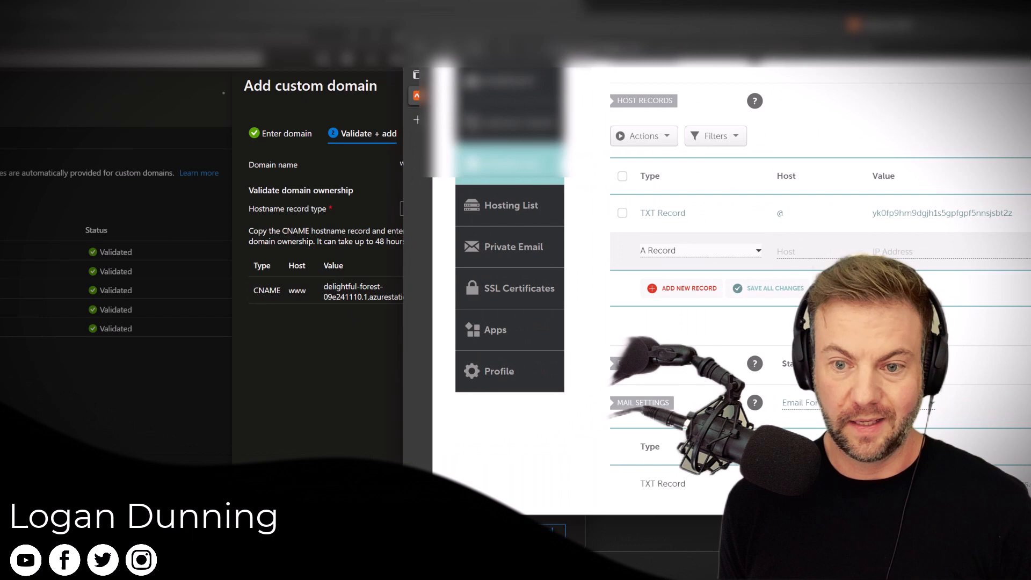
pyautogui.click(701, 250)
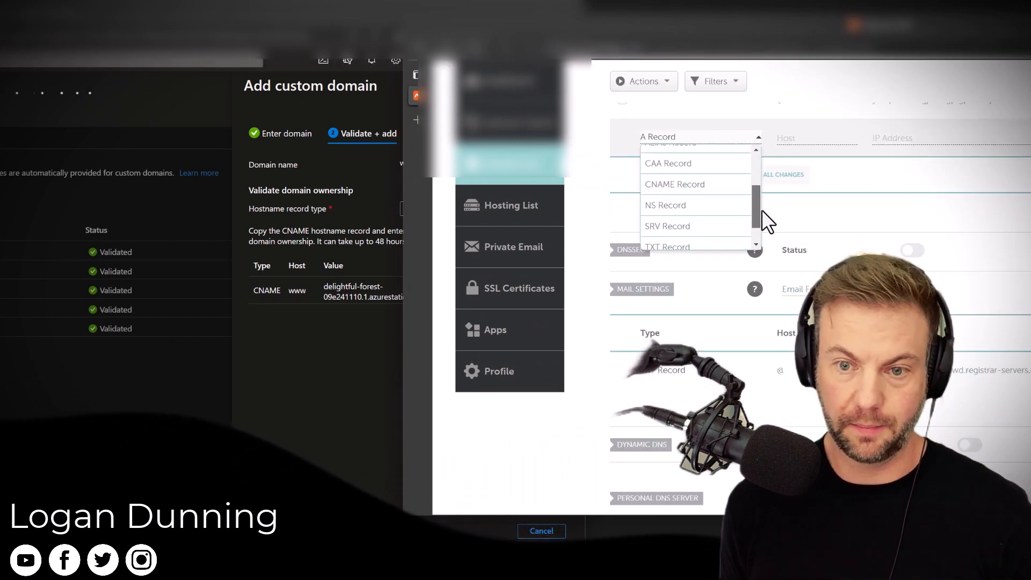
pyautogui.scroll(3)
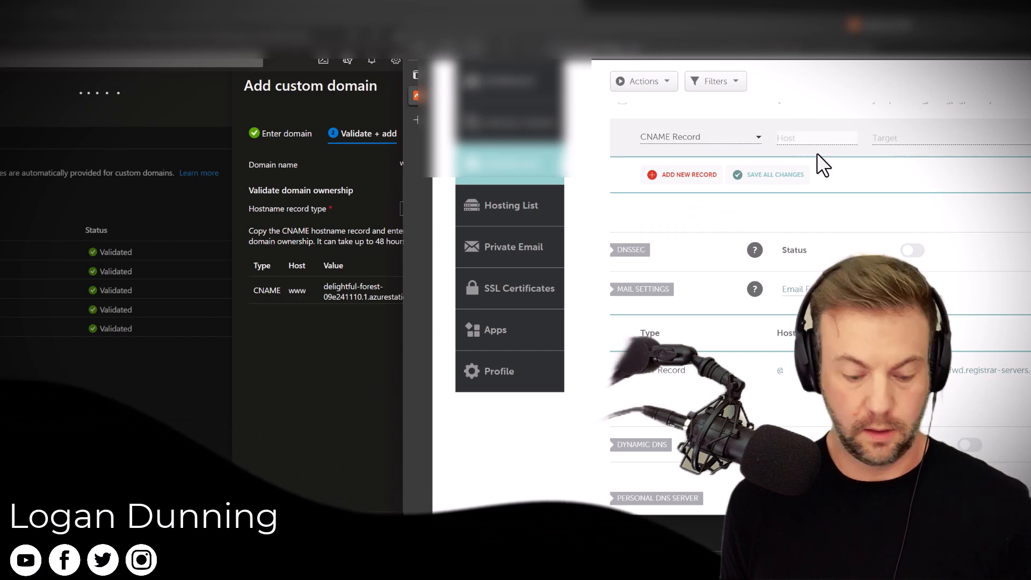
pyautogui.write('www')
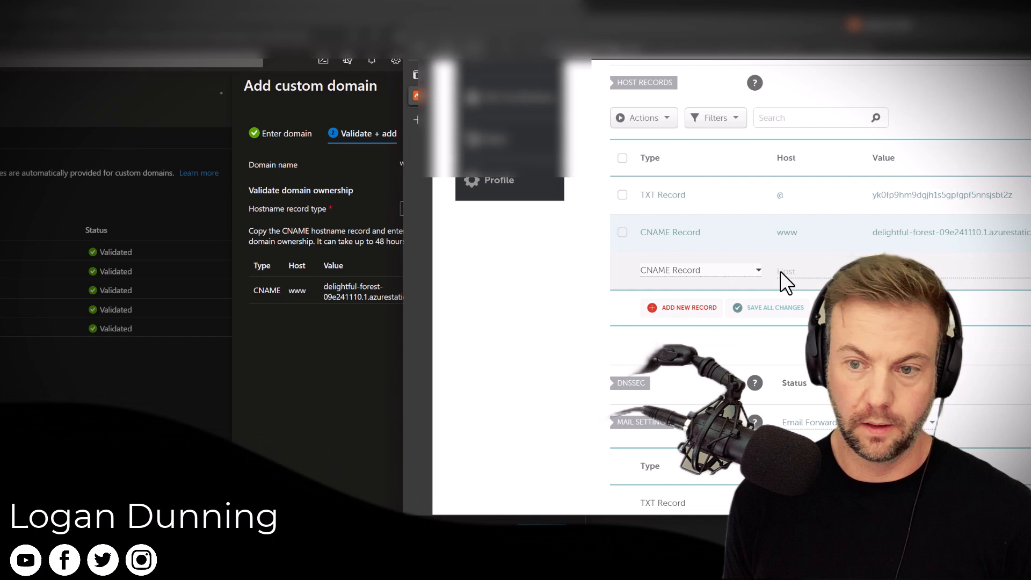
# Enter host 'app' on the new CNAME row targeting the azurestaticapps.net hostname, and save it.
pyautogui.click(809, 271)
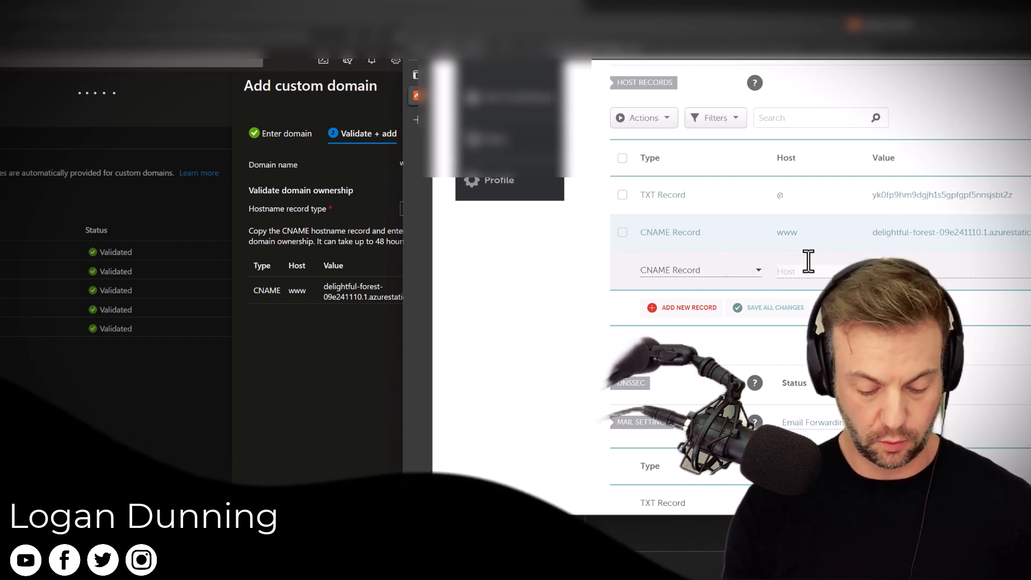
pyautogui.write('a')
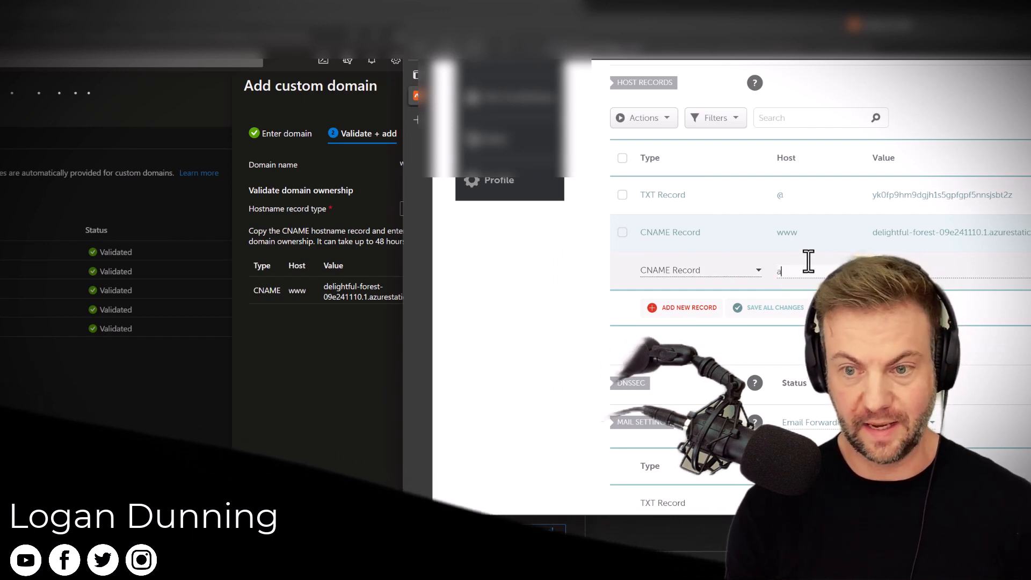
pyautogui.write('pp')
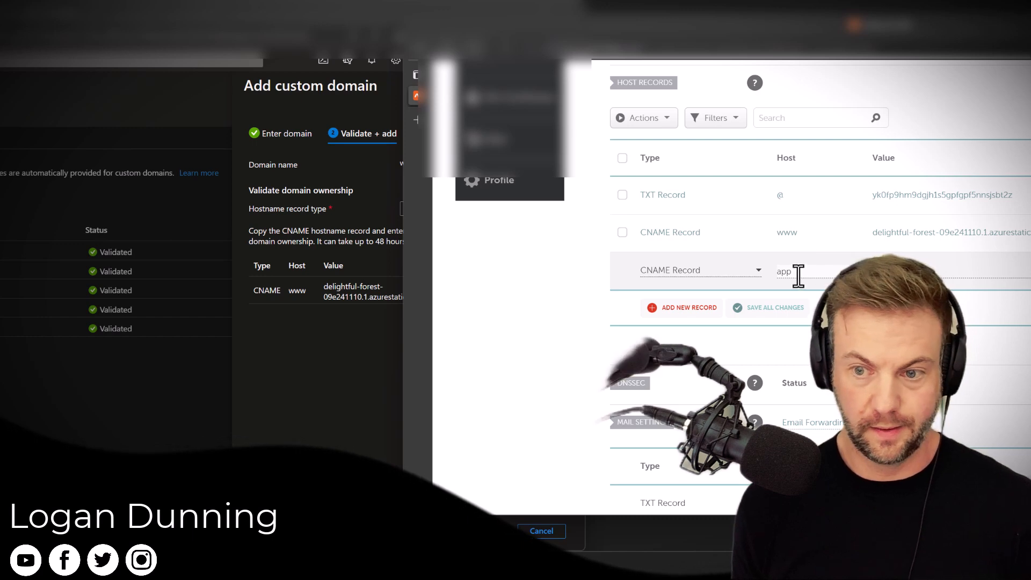
pyautogui.write('ema')
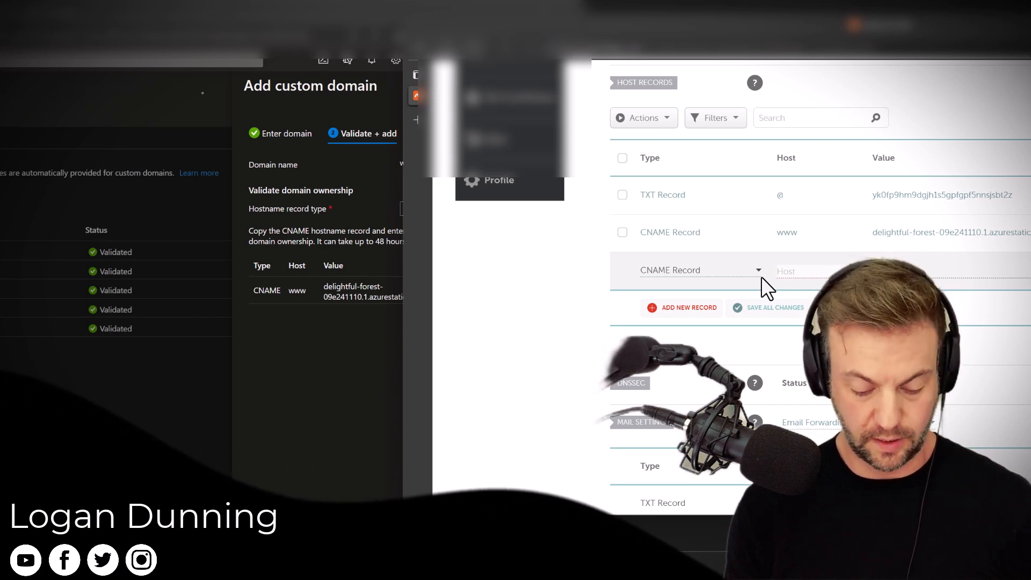
pyautogui.write('app')
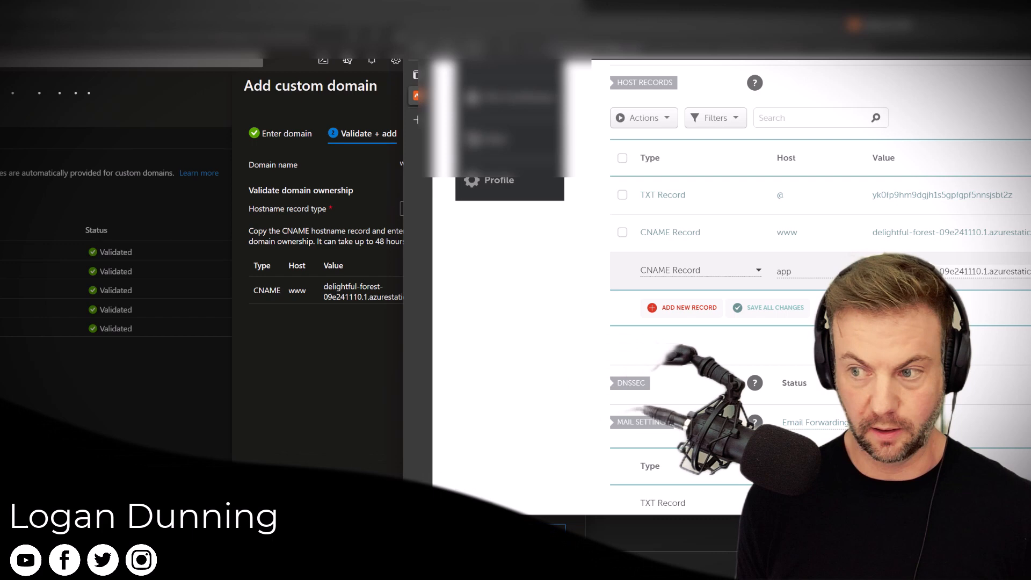
pyautogui.click(775, 308)
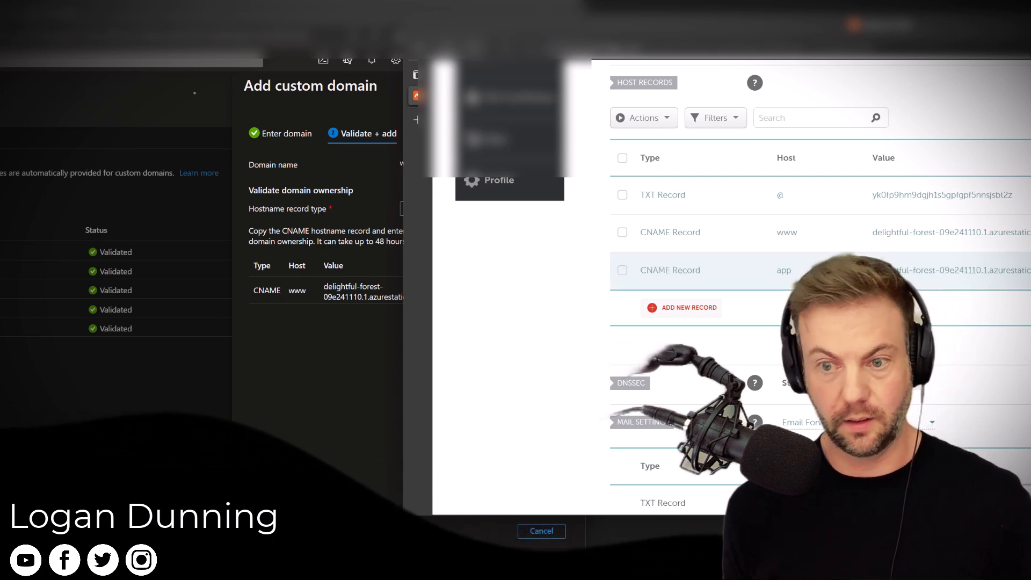